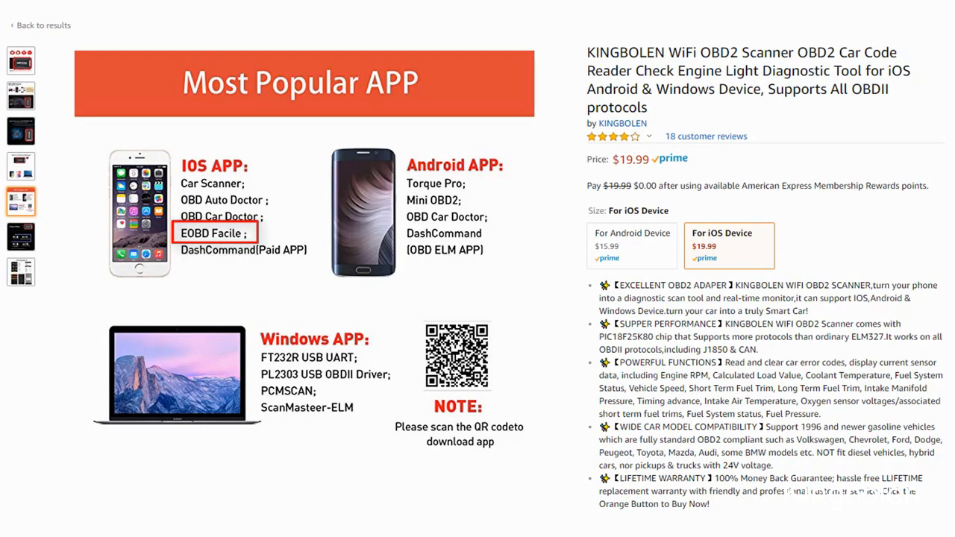
Step: Accept the EOBD-Facile Terms of Use to reach the device selection list
{"action": "left_click", "coordinate": [213, 234]}
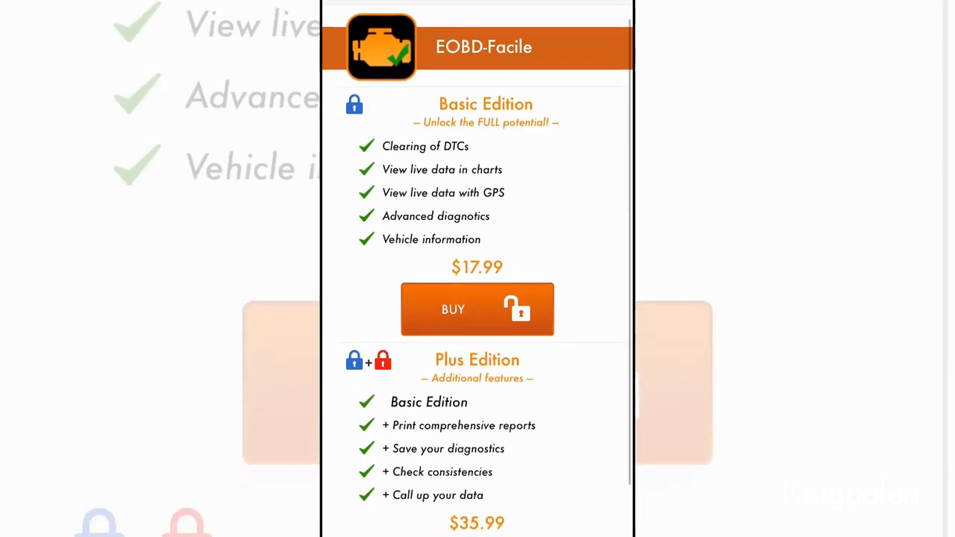
{"action": "scroll", "scroll_direction": "down", "scroll_amount": 3}
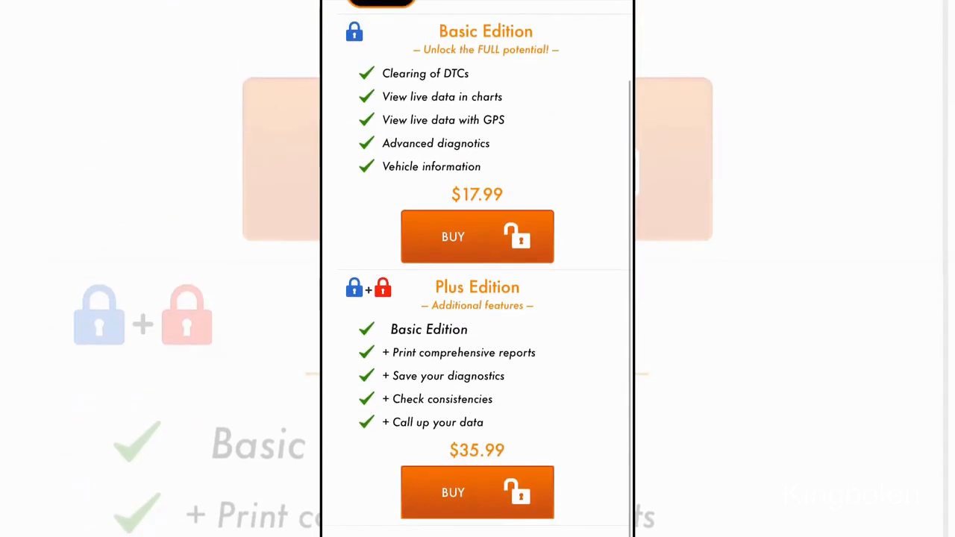
{"action": "scroll", "scroll_direction": "up", "scroll_amount": 3}
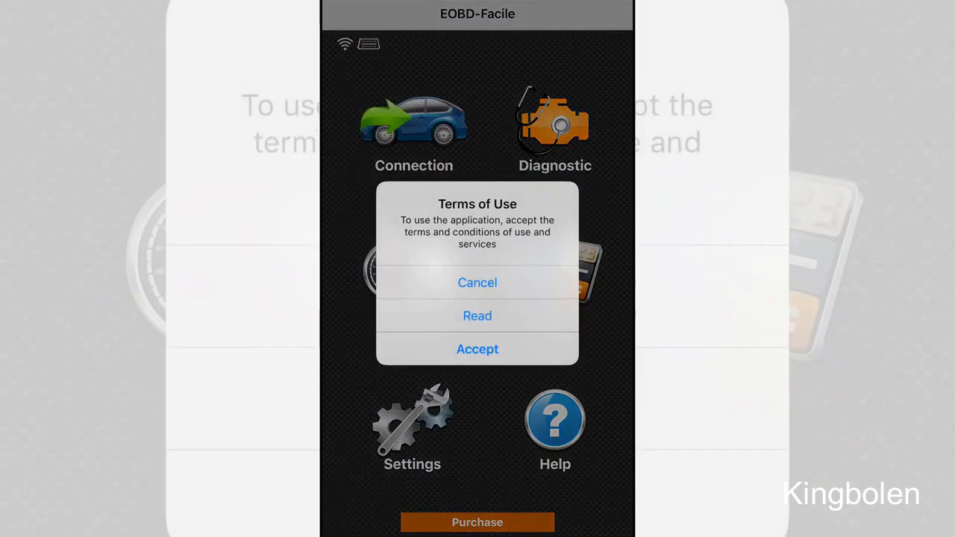
{"action": "left_click", "coordinate": [477, 349]}
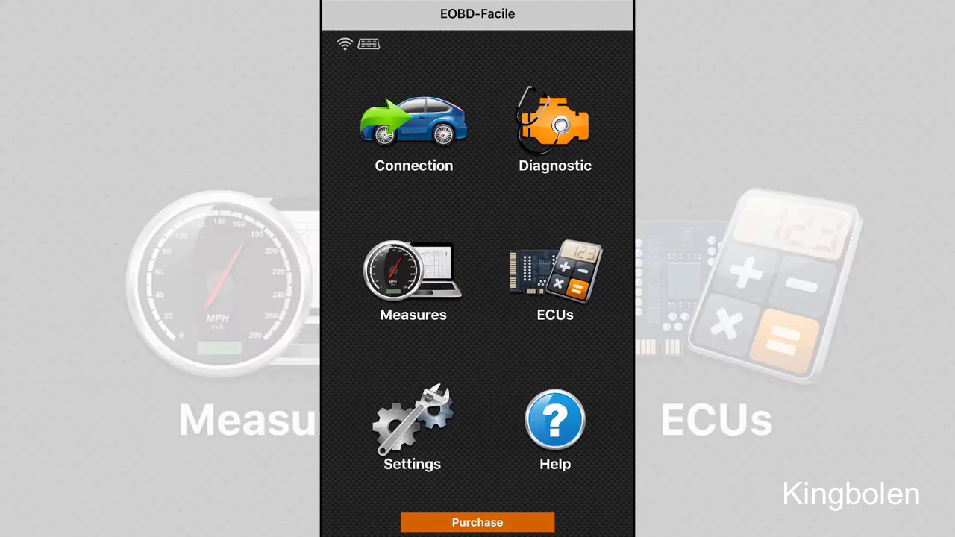
{"action": "left_click", "coordinate": [413, 130]}
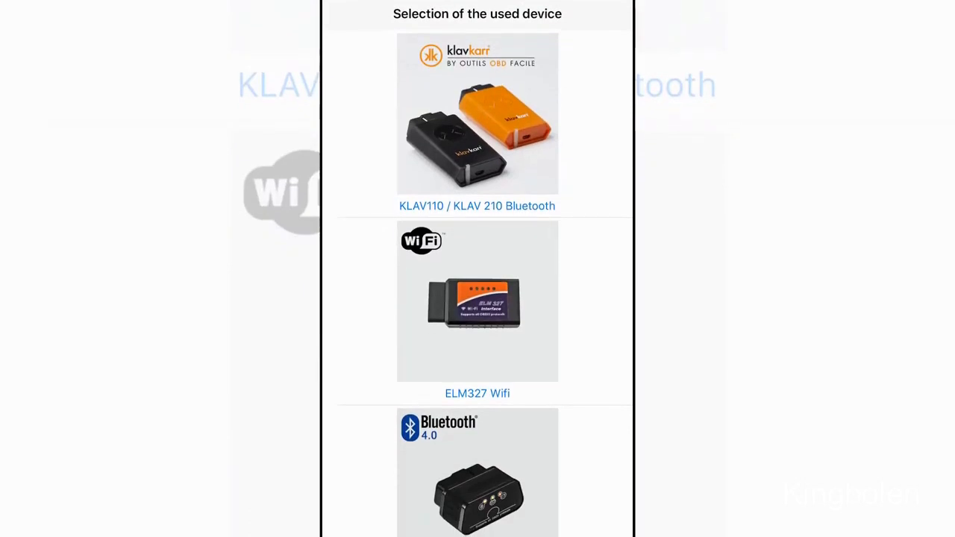
Step: Choose the ELM327 Wifi adapter and continue despite the no-WiFi-network warning
{"action": "scroll", "scroll_direction": "up", "scroll_amount": 3}
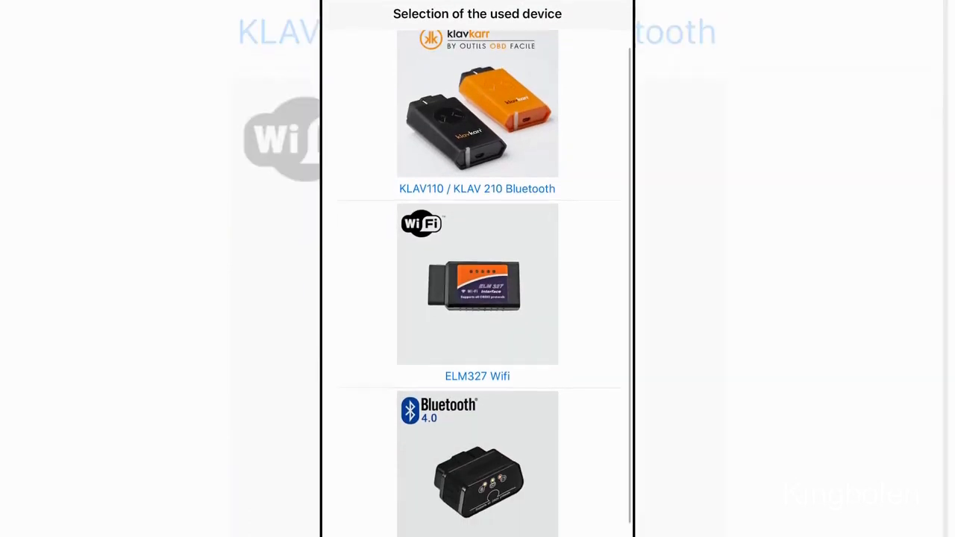
{"action": "scroll", "scroll_direction": "down", "scroll_amount": 3}
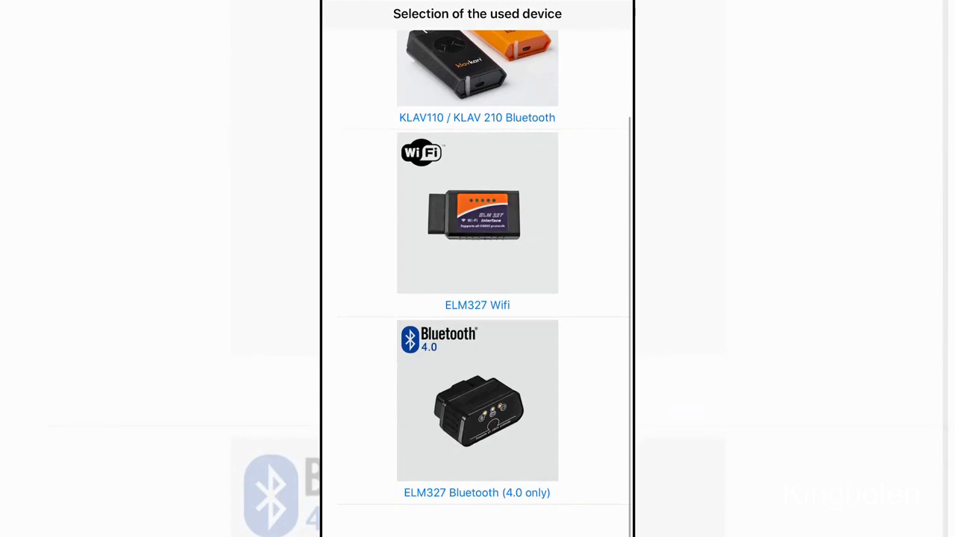
{"action": "scroll", "scroll_direction": "up", "scroll_amount": 3}
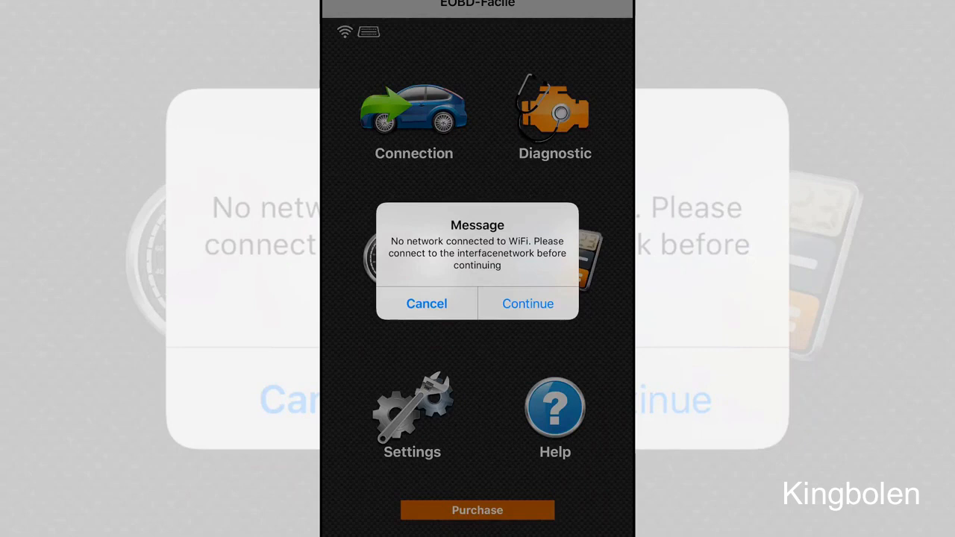
{"action": "left_click", "coordinate": [528, 303]}
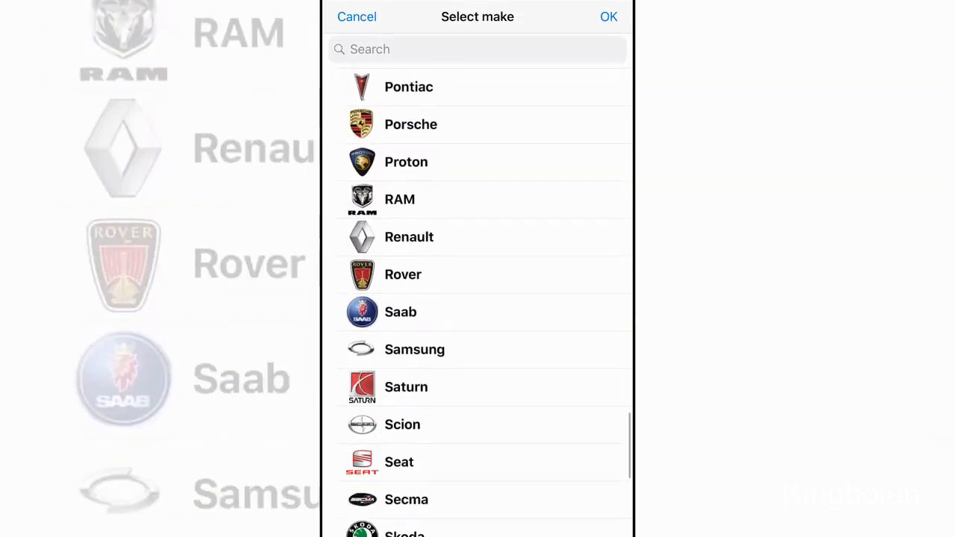
Step: Select Toyota, confirm all listed calculators, and connect to the engine ECU
{"action": "scroll", "scroll_direction": "down", "scroll_amount": 3}
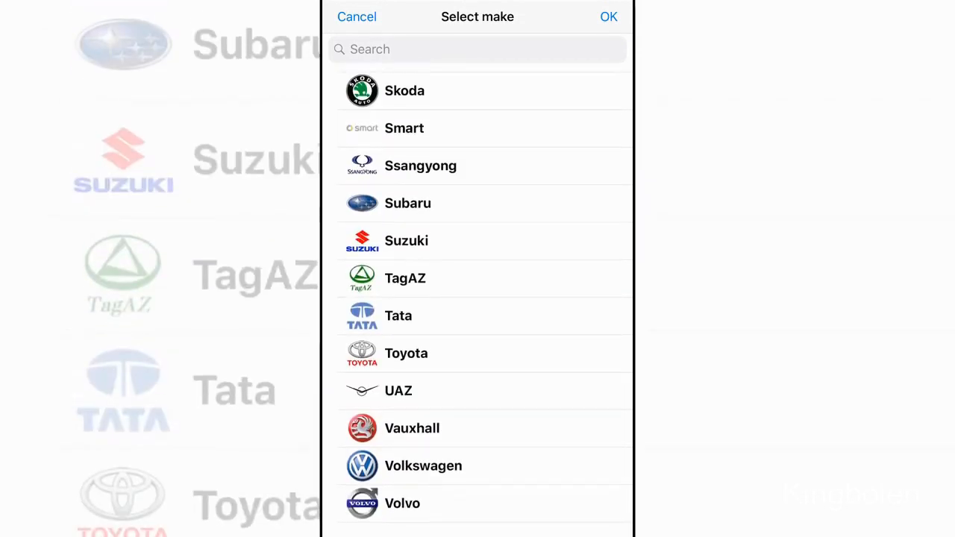
{"action": "left_click", "coordinate": [608, 16]}
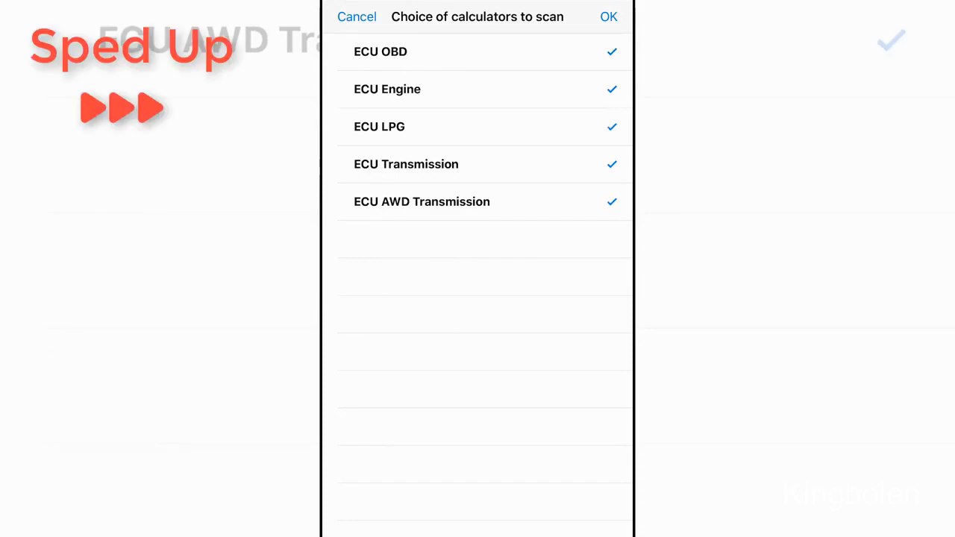
{"action": "left_click", "coordinate": [608, 16]}
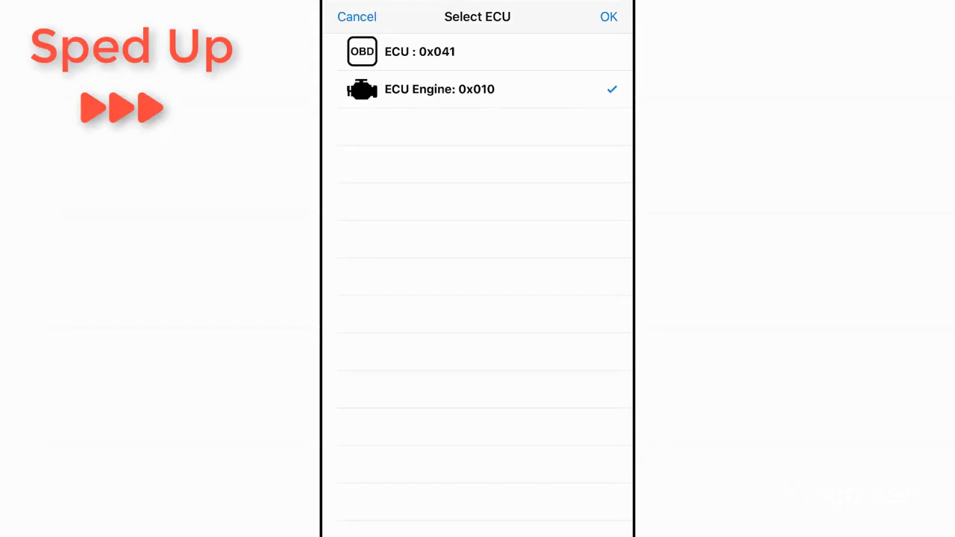
{"action": "left_click", "coordinate": [609, 16]}
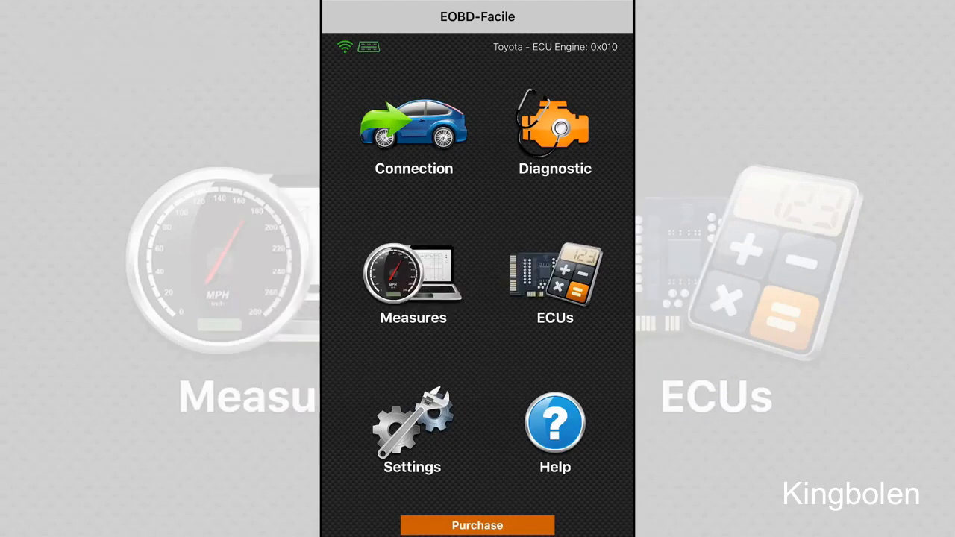
{"action": "left_click", "coordinate": [555, 131]}
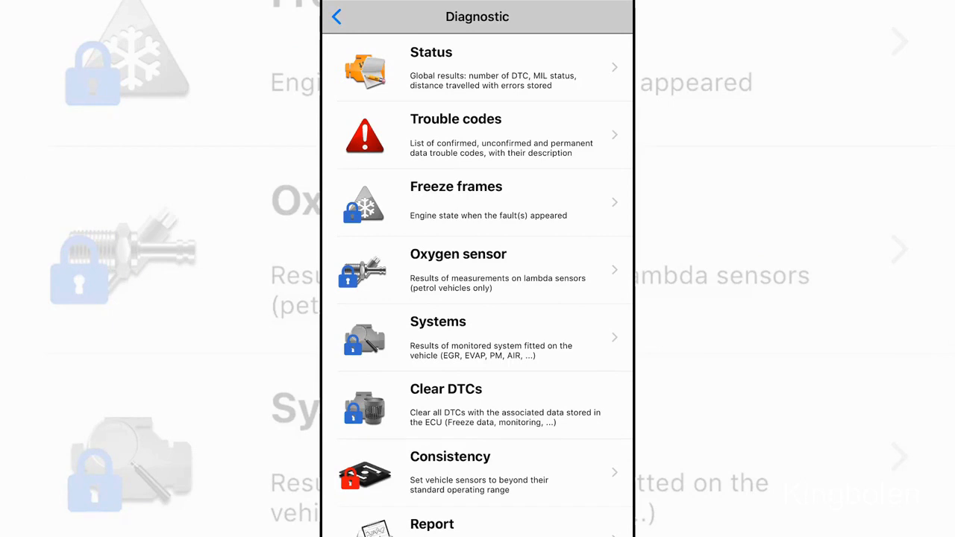
Step: View the Status screen showing 0 trouble codes, then return to Diagnostic
{"action": "left_click", "coordinate": [478, 68]}
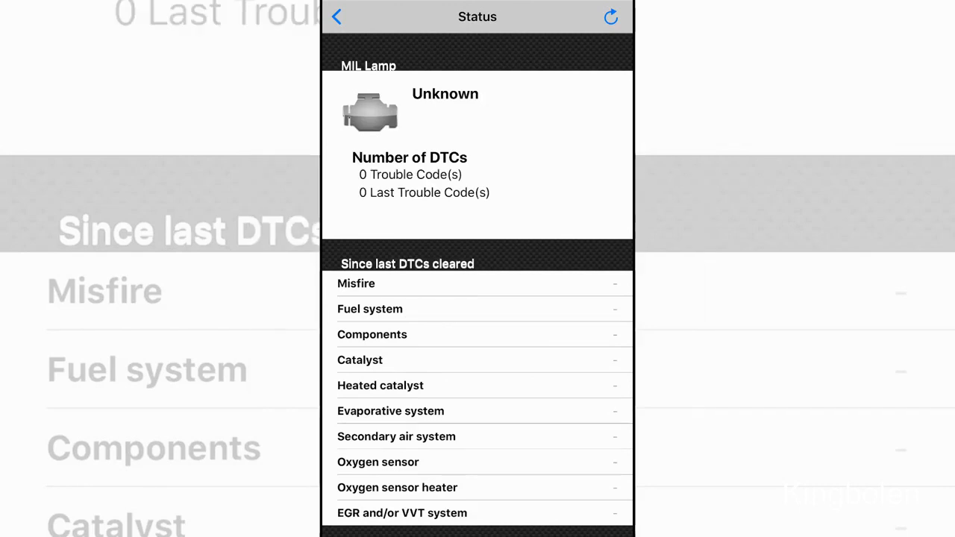
{"action": "left_click", "coordinate": [336, 17]}
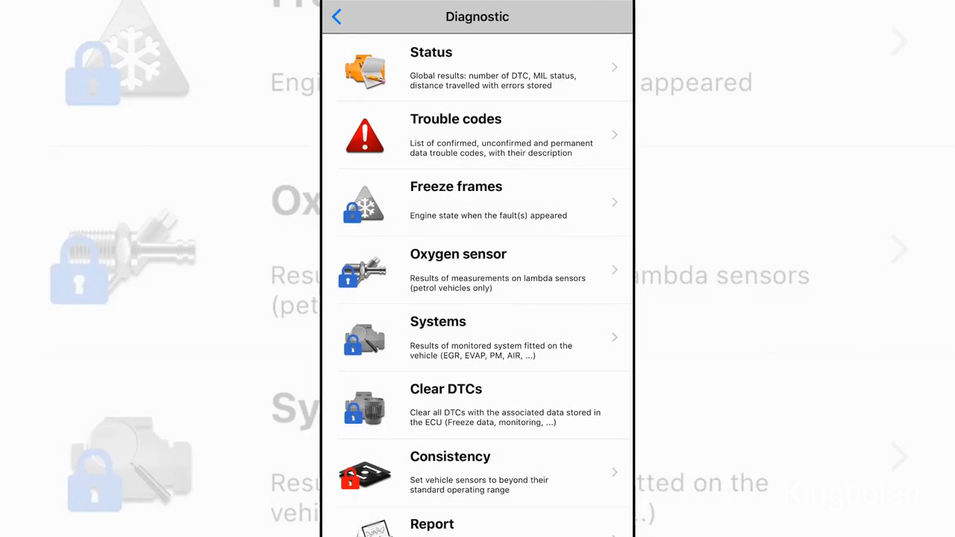
Step: Try Freeze frames, which hit a license restriction, and return to Diagnostic
{"action": "scroll", "scroll_direction": "down", "scroll_amount": 3}
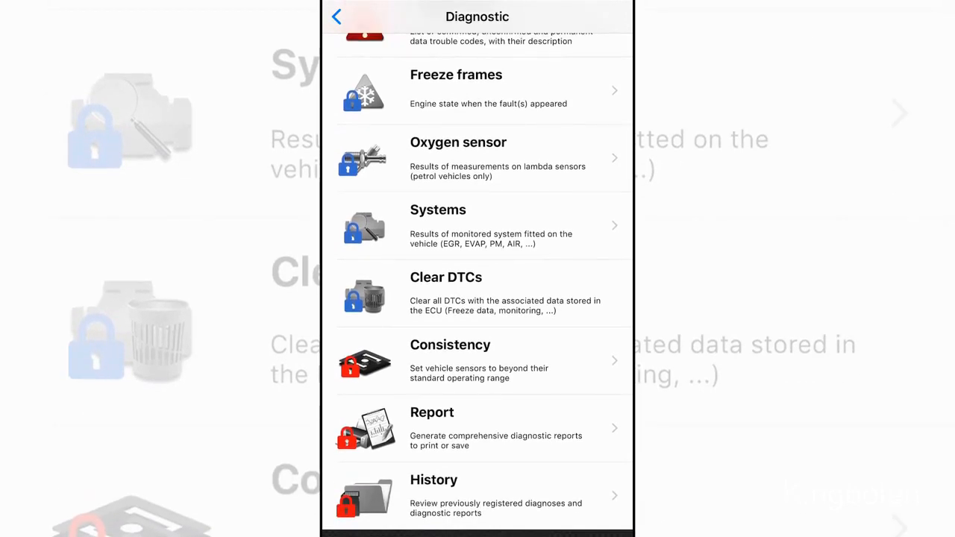
{"action": "left_click", "coordinate": [456, 75]}
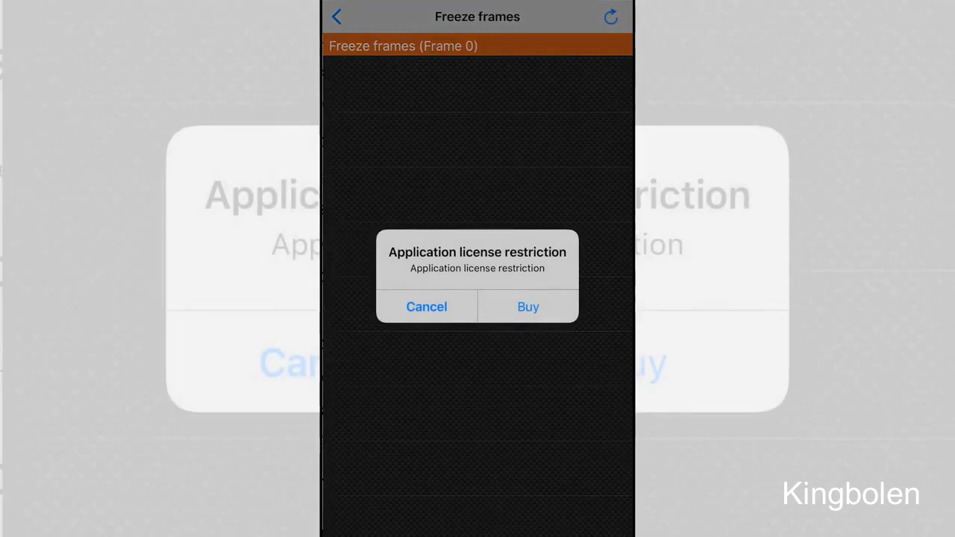
{"action": "left_click", "coordinate": [426, 307]}
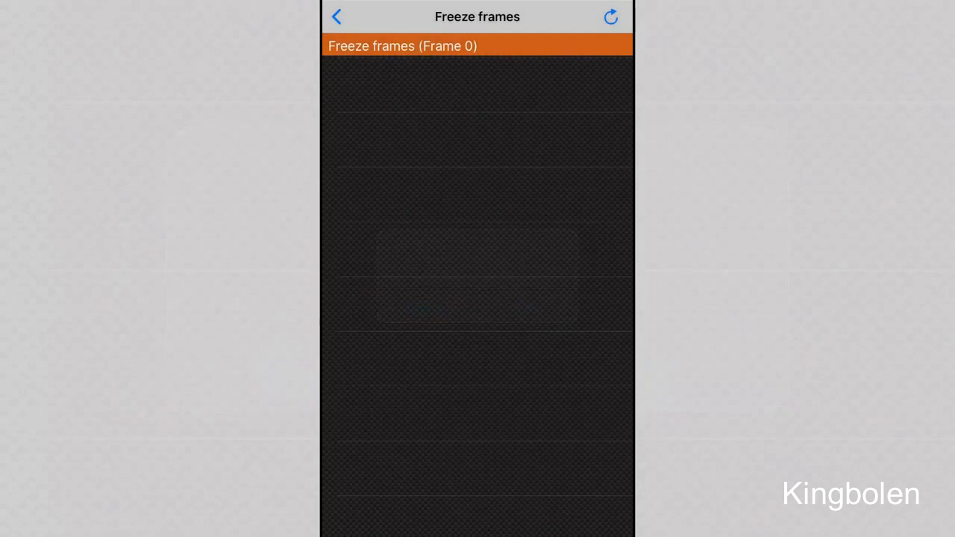
{"action": "left_click", "coordinate": [336, 16]}
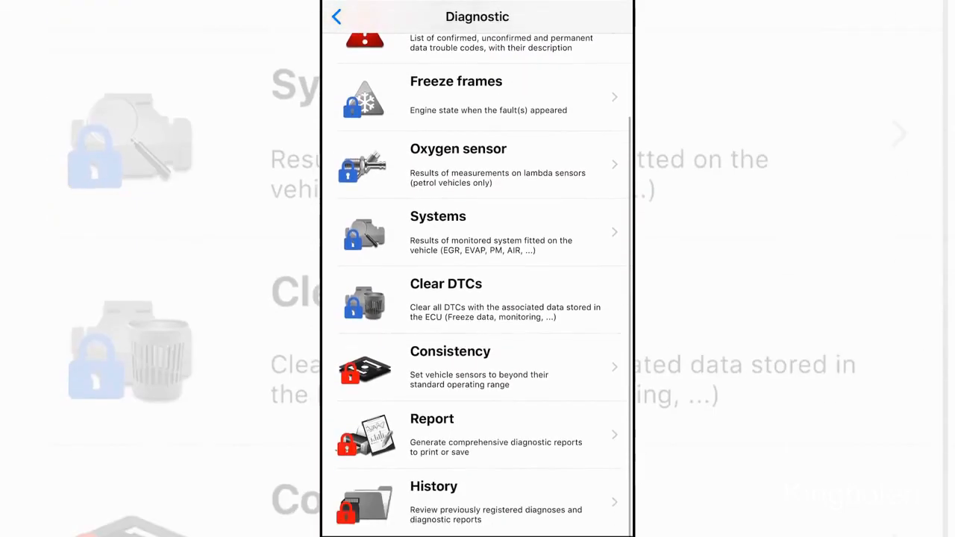
Step: Go back to the home screen and enter the Measures section
{"action": "scroll", "scroll_direction": "up", "scroll_amount": 3}
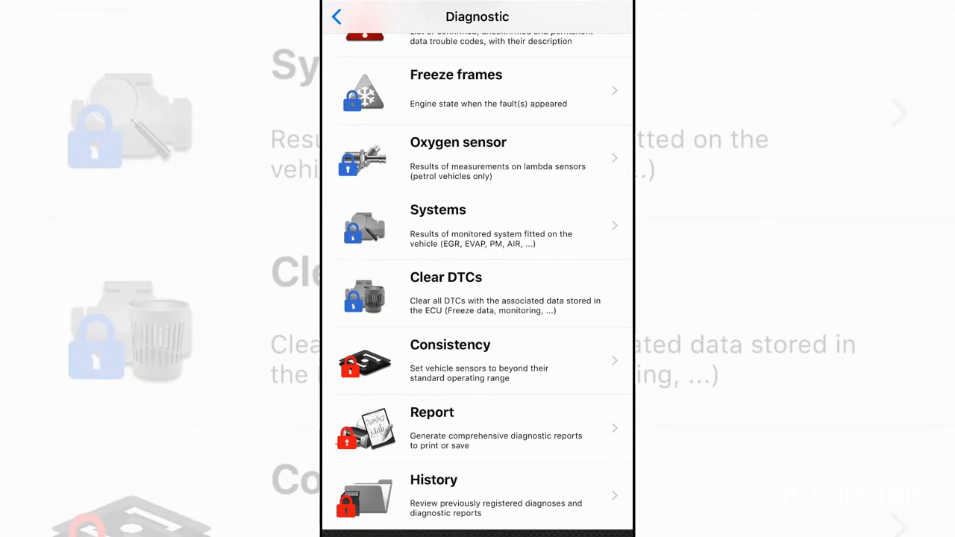
{"action": "left_click", "coordinate": [337, 17]}
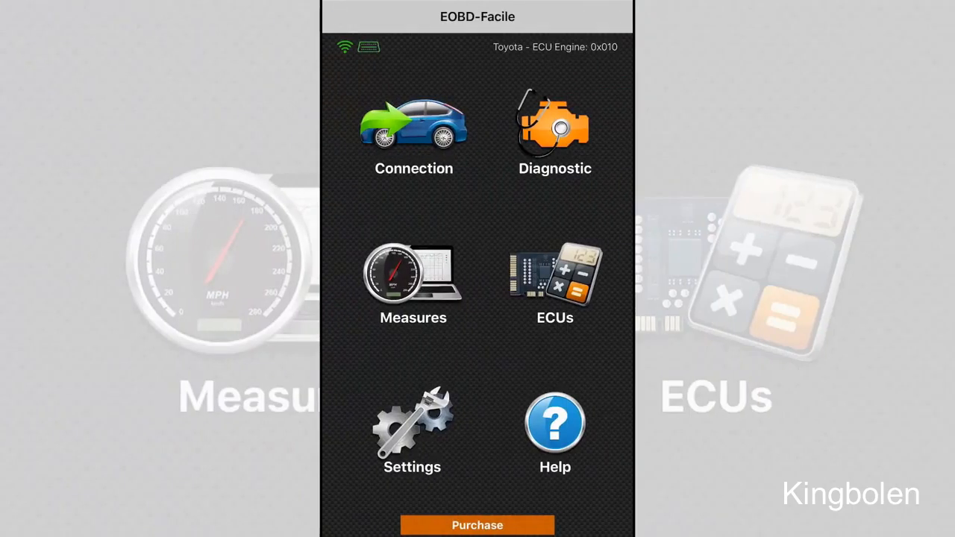
{"action": "left_click", "coordinate": [414, 272]}
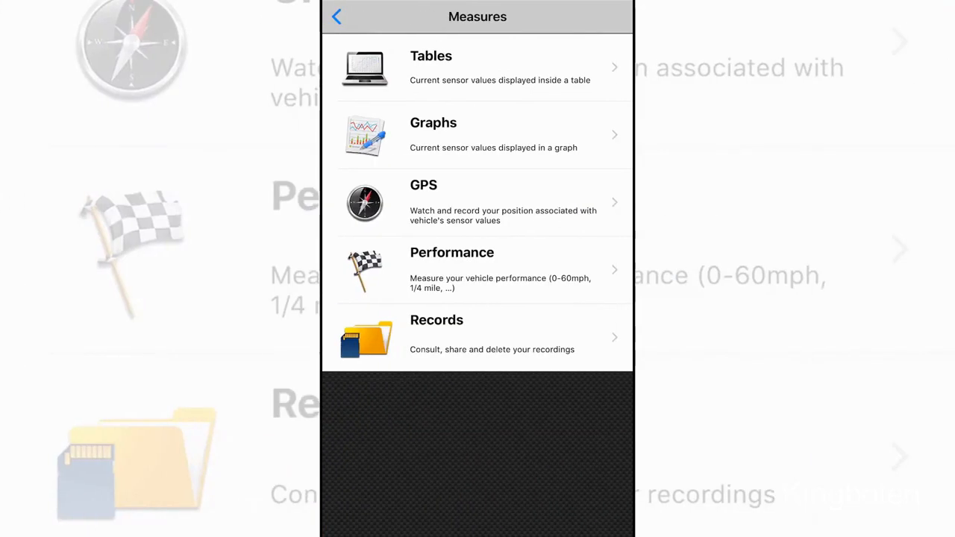
Step: Browse the live sensor table, including 0 mph speed and 14.1 V voltage
{"action": "left_click", "coordinate": [478, 67]}
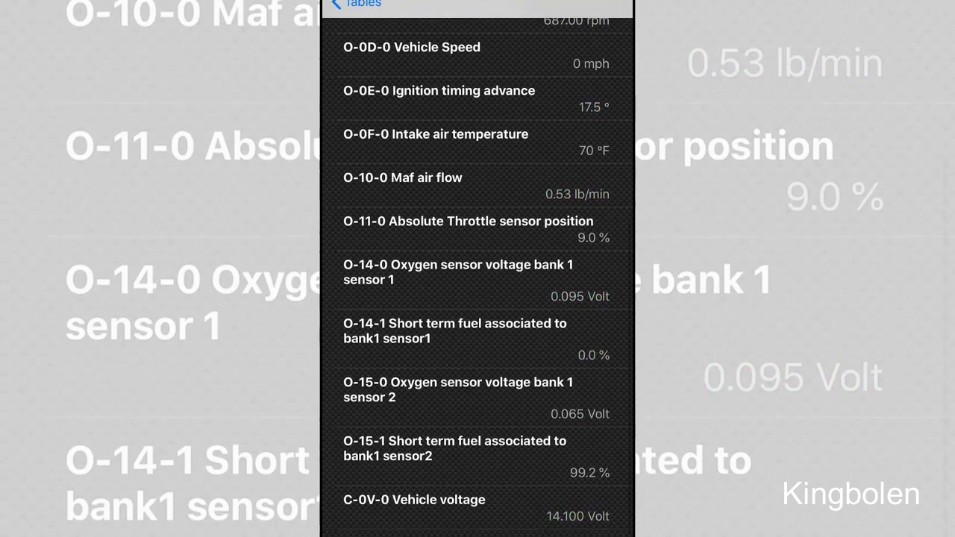
{"action": "scroll", "scroll_direction": "down", "scroll_amount": 3}
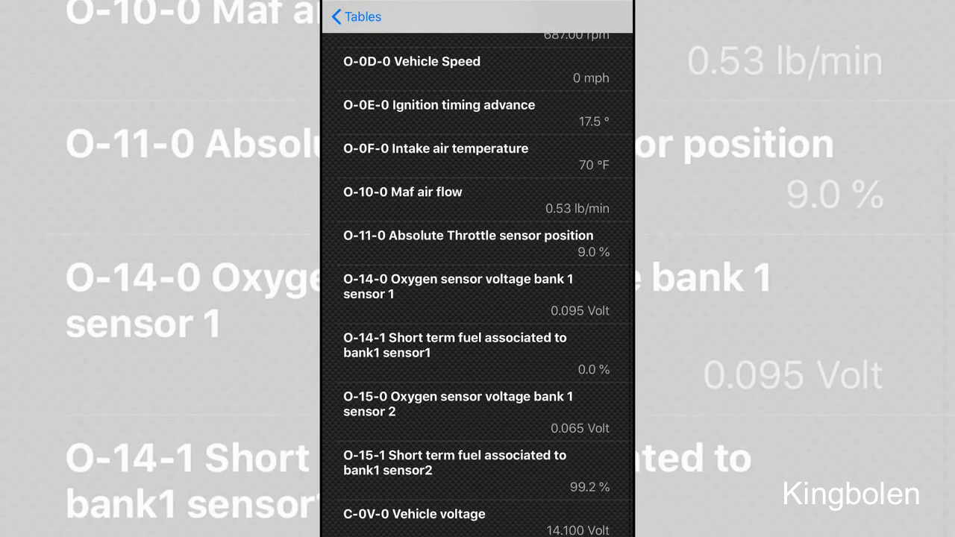
{"action": "left_click", "coordinate": [355, 17]}
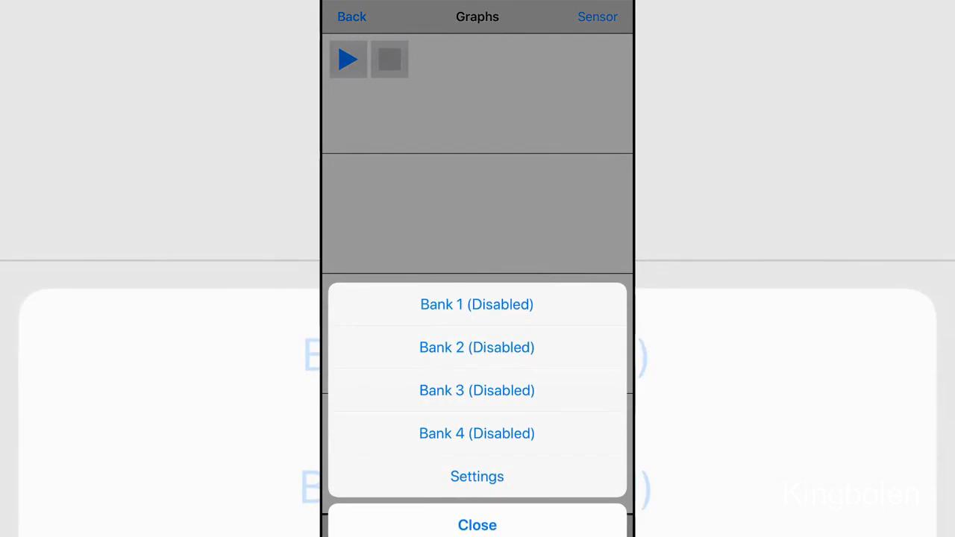
Step: Attempt a Graphs recording, cancel the sensor selection, and return to Measures
{"action": "left_click", "coordinate": [477, 476]}
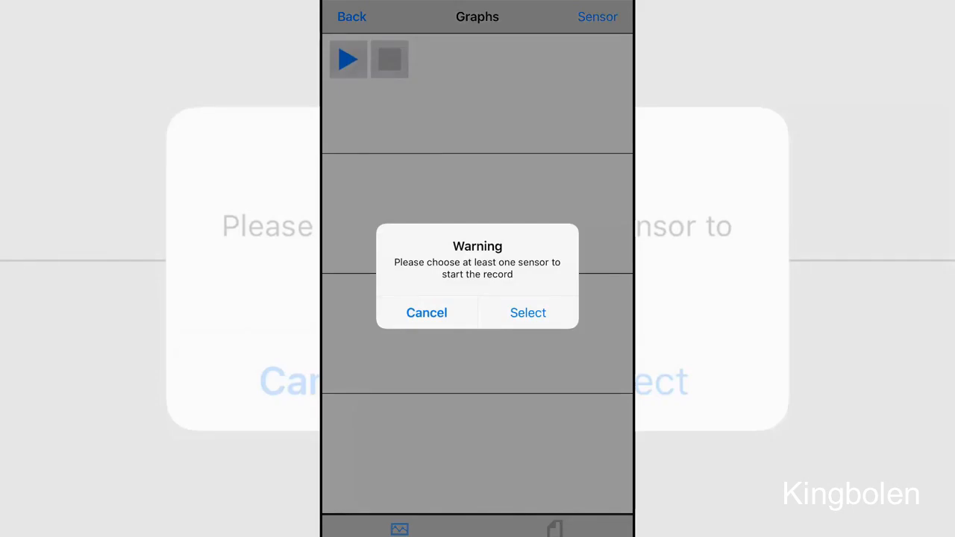
{"action": "left_click", "coordinate": [528, 313]}
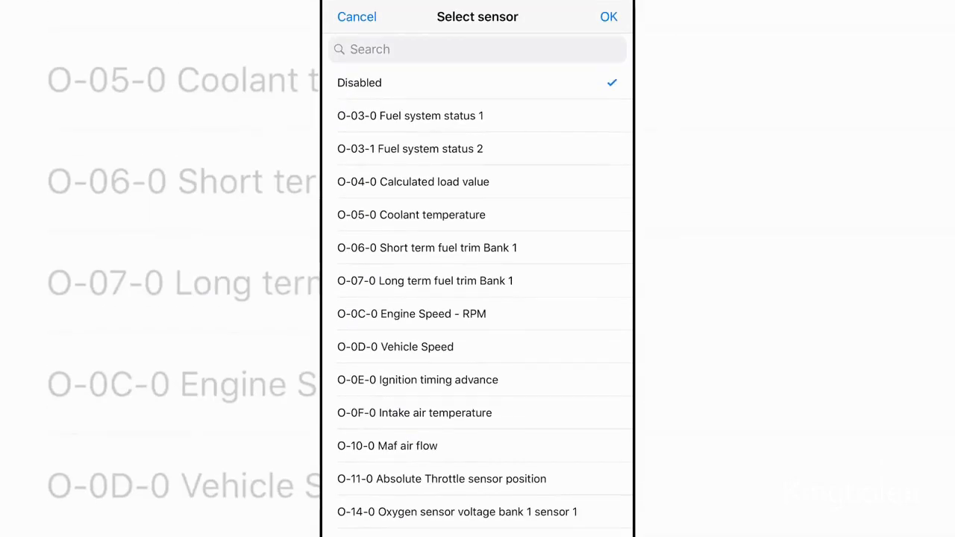
{"action": "left_click", "coordinate": [609, 16]}
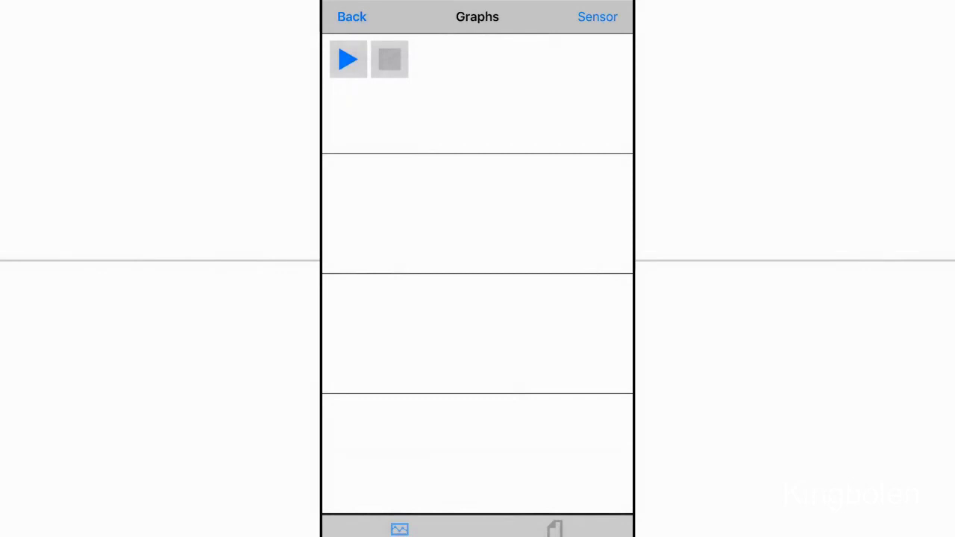
{"action": "left_click", "coordinate": [352, 17]}
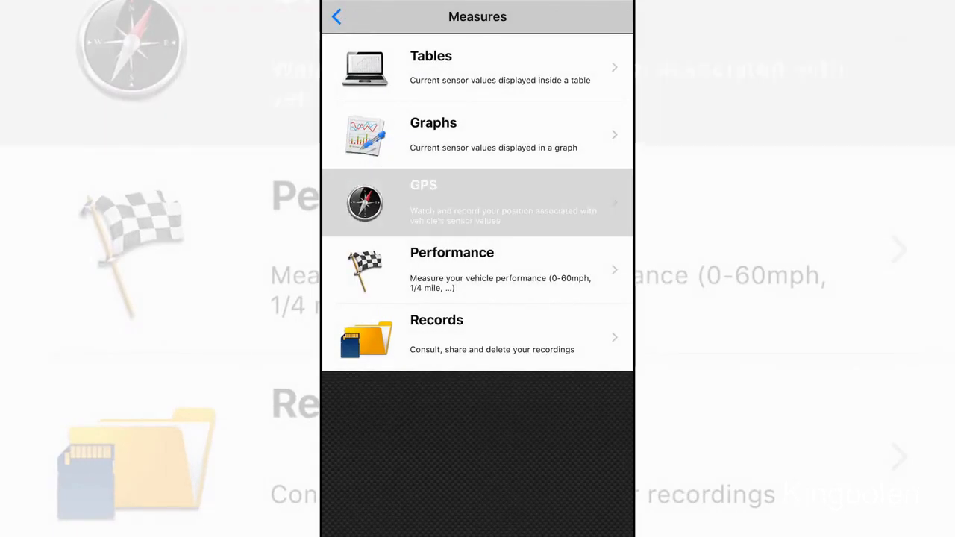
Step: Open GPS, dismiss the location error, then view the Performance tests
{"action": "left_click", "coordinate": [478, 203]}
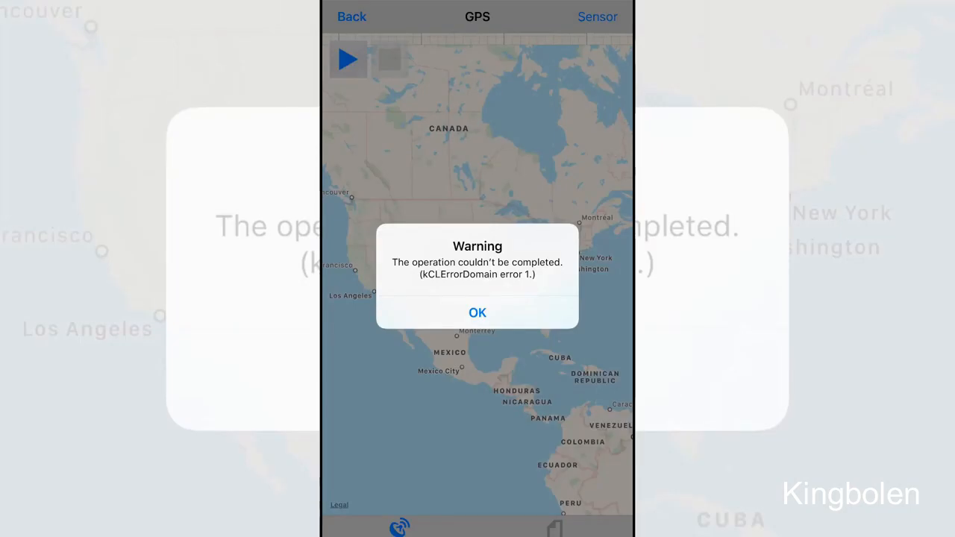
{"action": "left_click", "coordinate": [477, 312]}
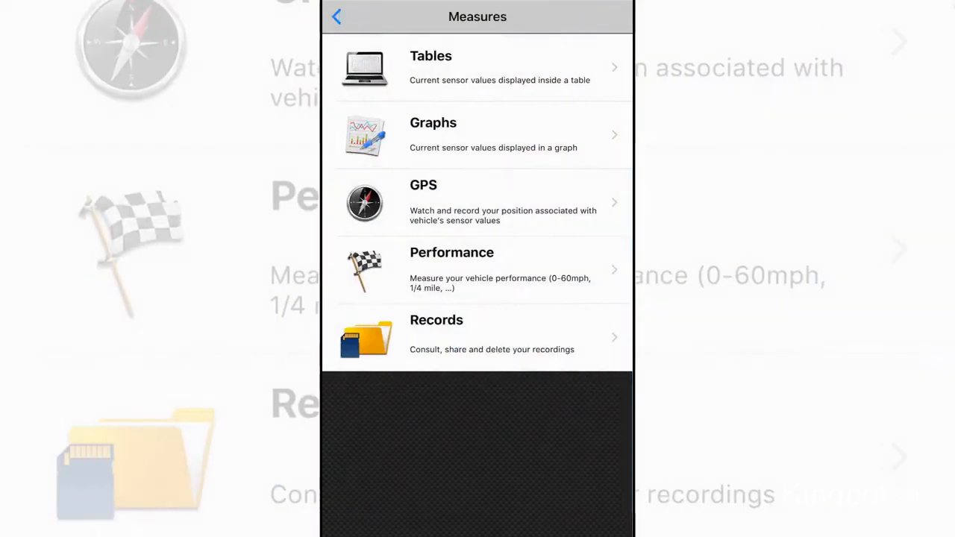
{"action": "left_click", "coordinate": [451, 269]}
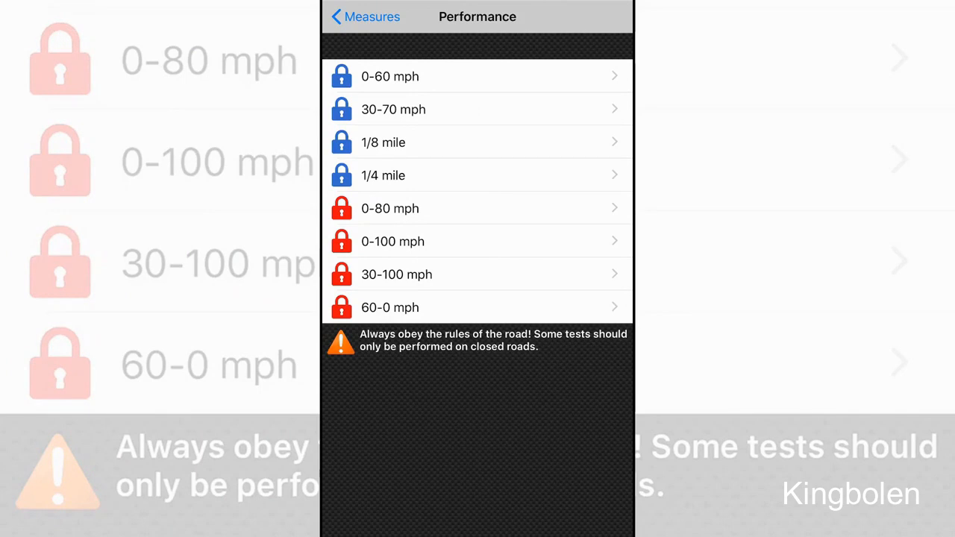
{"action": "left_click", "coordinate": [365, 16]}
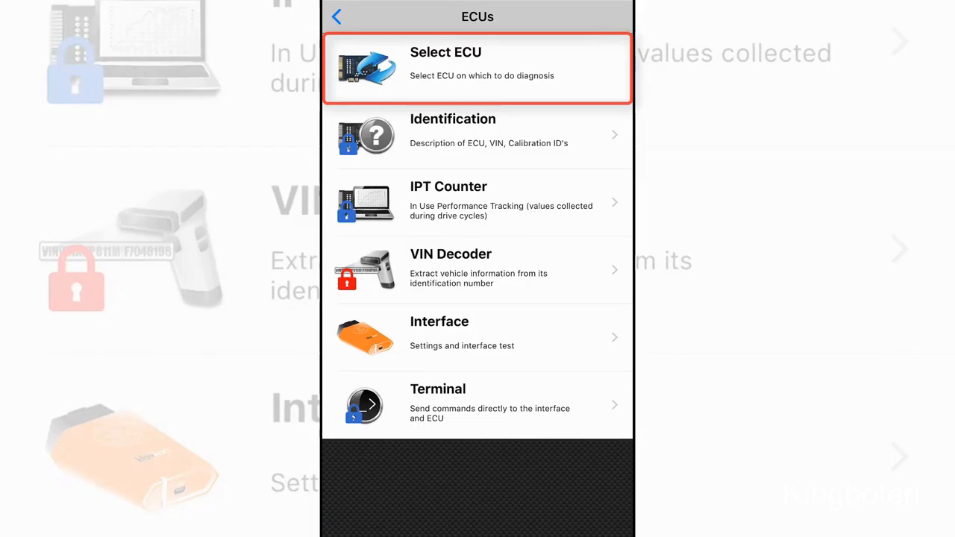
Step: Choose Select ECU in the ECUs menu
{"action": "left_click", "coordinate": [478, 67]}
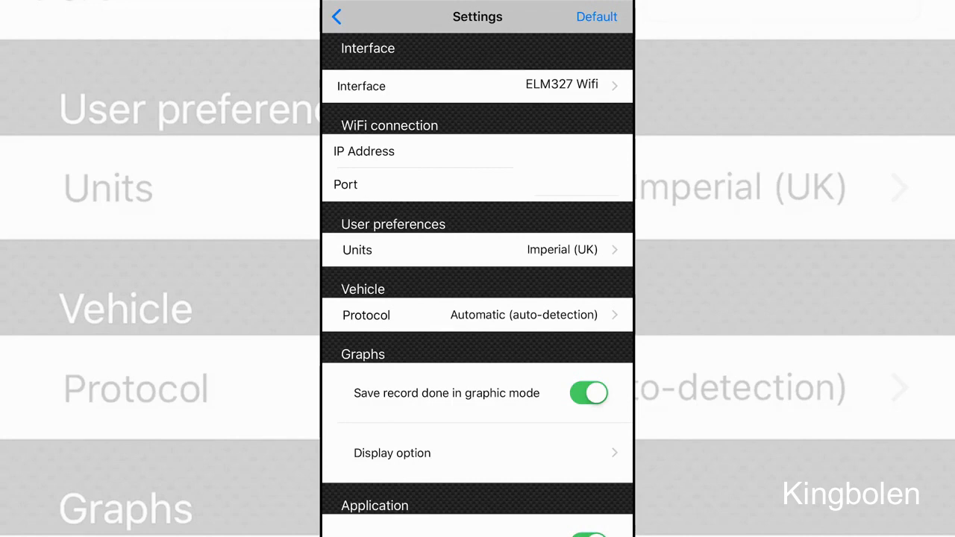
{"action": "left_click", "coordinate": [477, 250]}
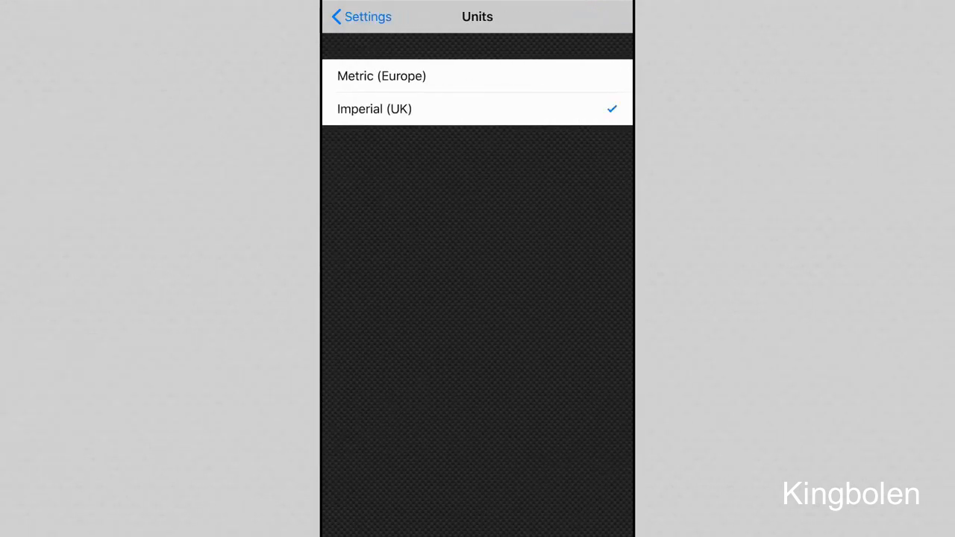
{"action": "left_click", "coordinate": [361, 16]}
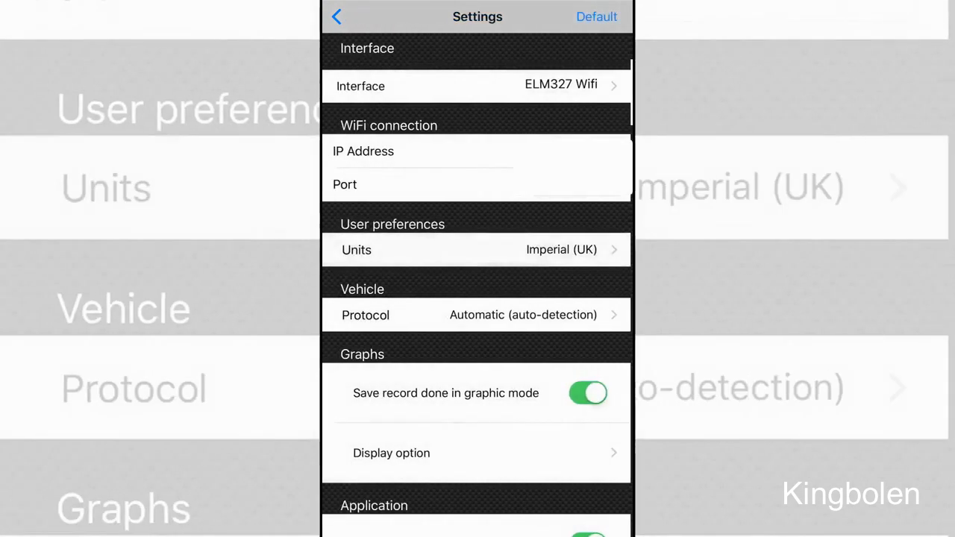